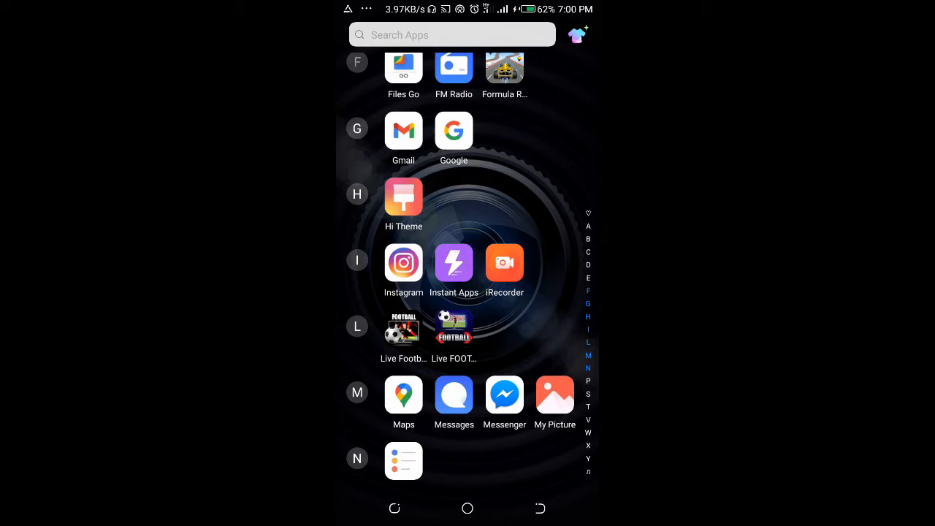
Launch Gmail showing the 'Fwd: letterhead' email with its PDF attachment.
left_click(403, 130)
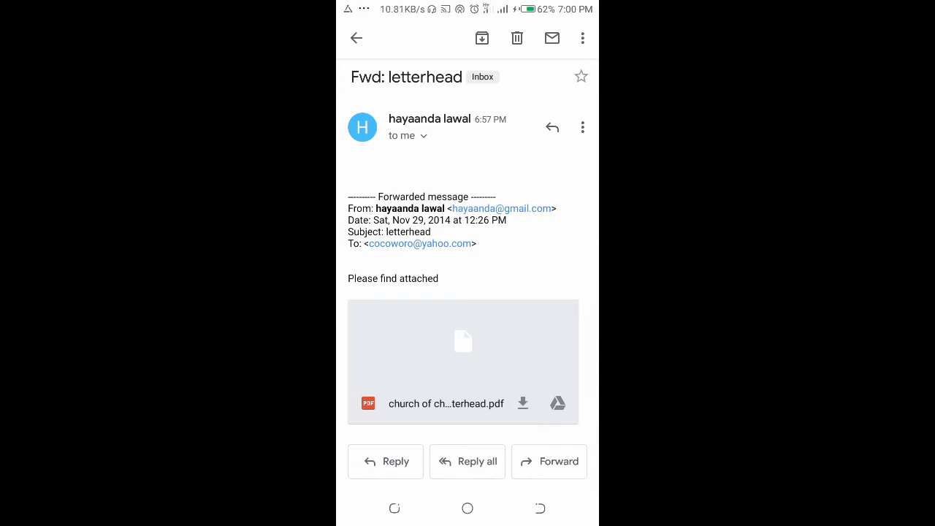
Download 'church of christ letterhead.pdf' to the phone until the download reports complete.
left_click(462, 342)
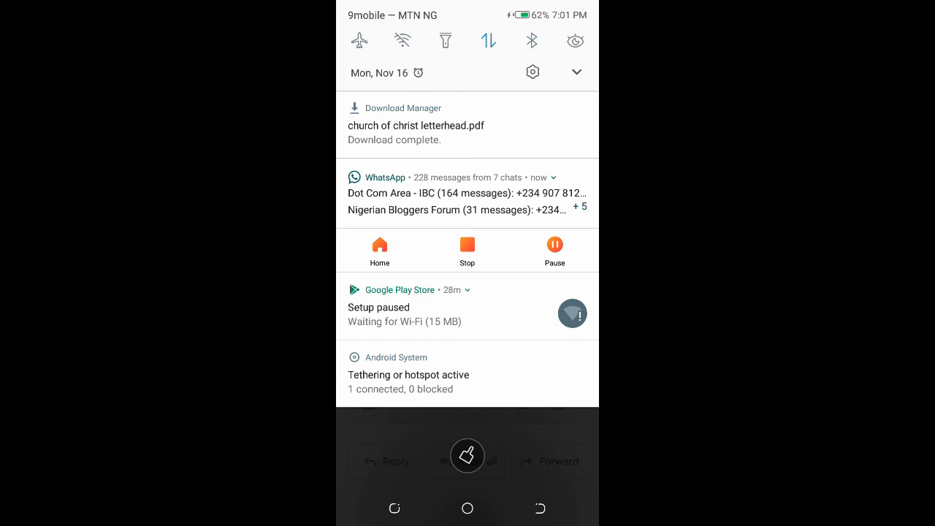
Return to the email and view the Church of Christ Oworonshoki letterhead full-page in the PDF viewer.
left_click(417, 125)
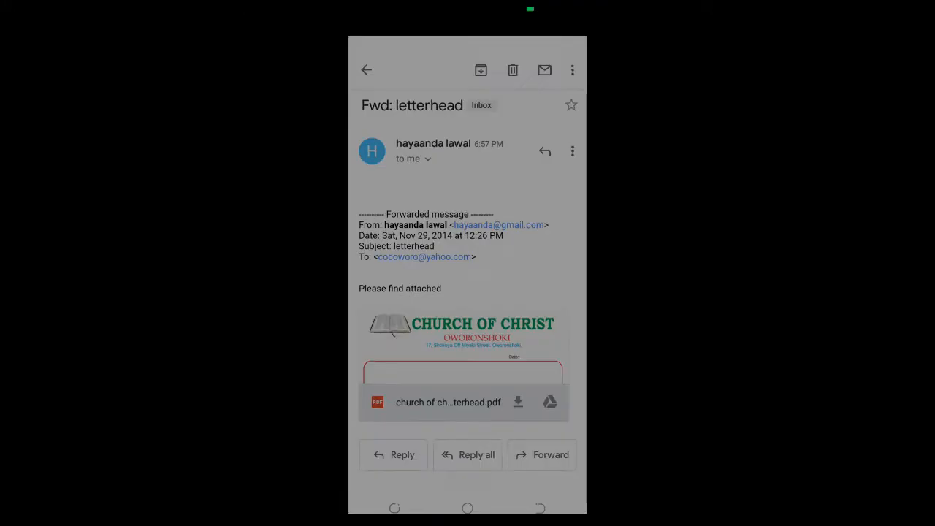
left_click(449, 402)
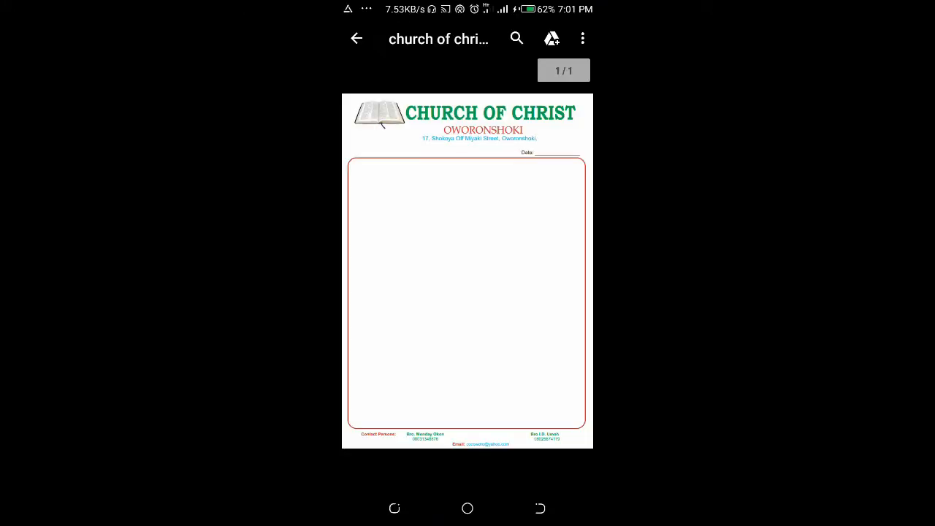